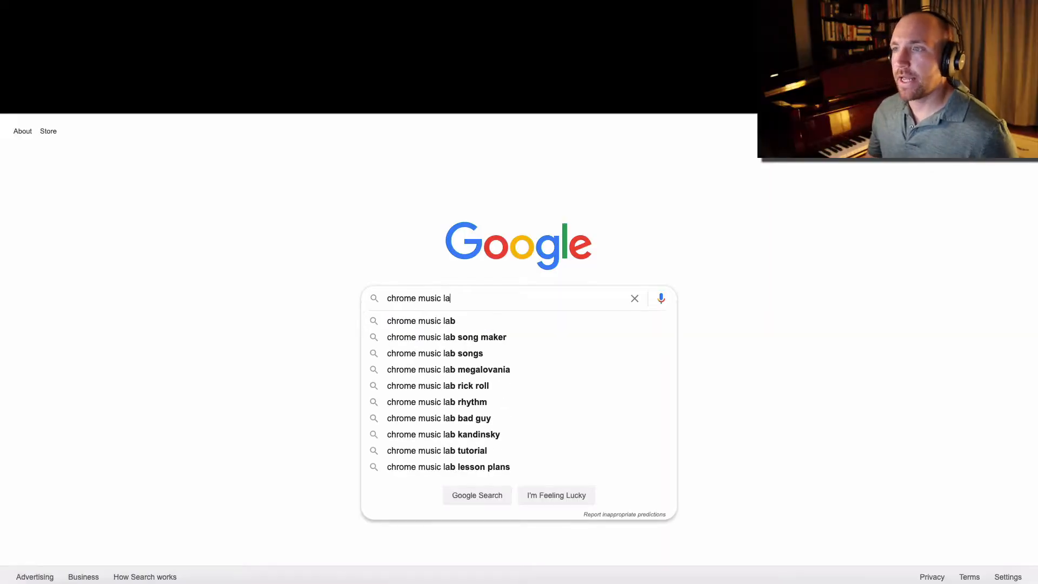
Step: Open the Chrome Music Lab Song Maker result from Google Search
{"action": "left_click", "coordinate": [421, 320]}
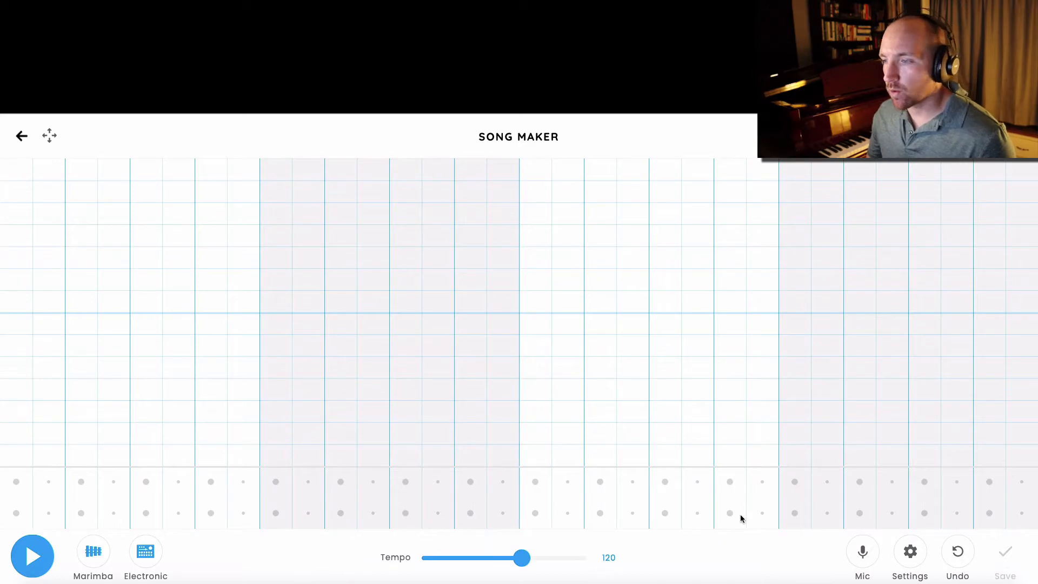
Step: Place the opening low notes and higher second-beat notes, then audition the start of the melody
{"action": "left_click", "coordinate": [16, 453]}
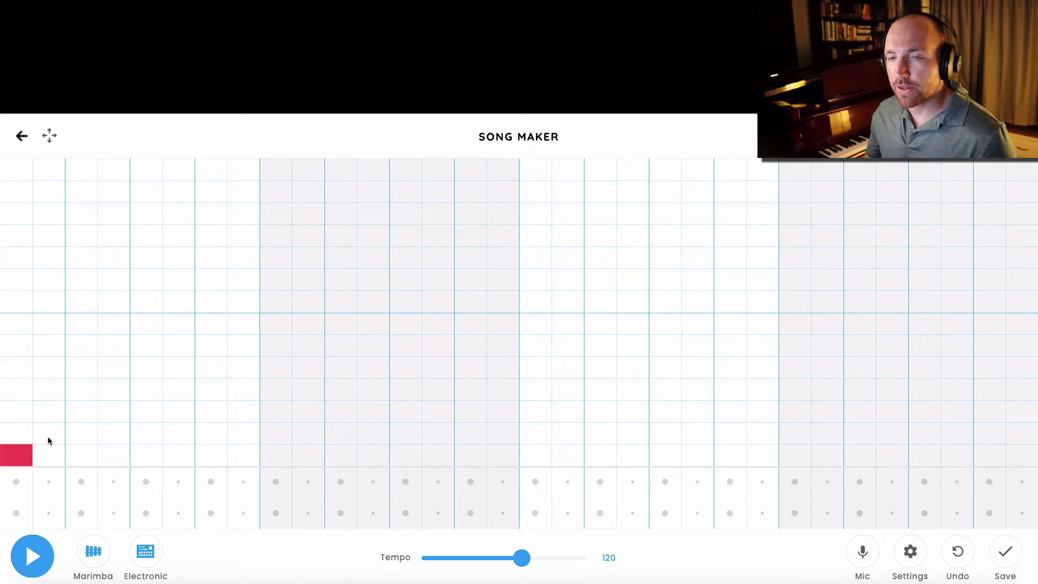
{"action": "left_click", "coordinate": [112, 389]}
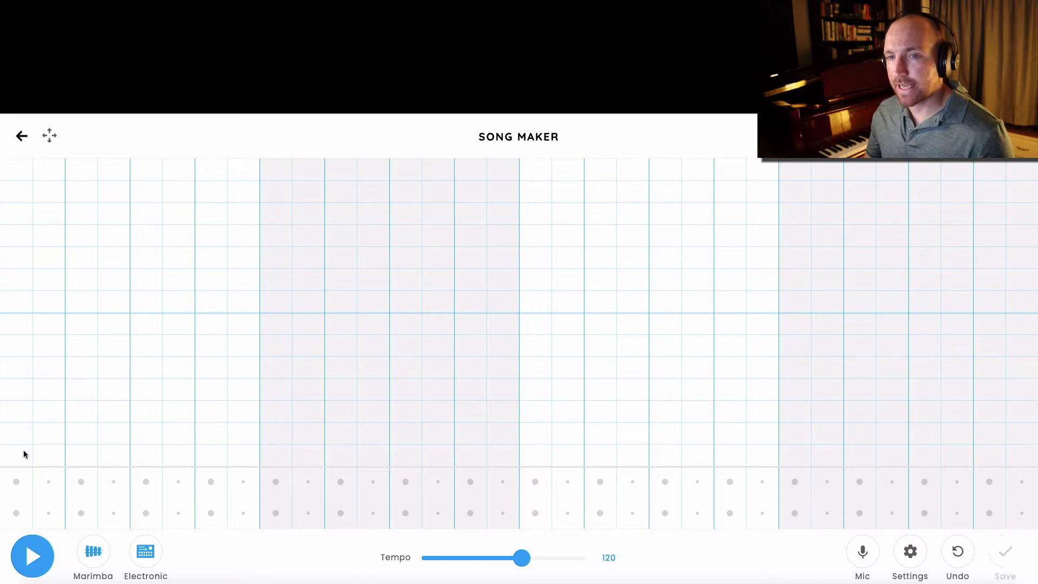
{"action": "left_click", "coordinate": [81, 411]}
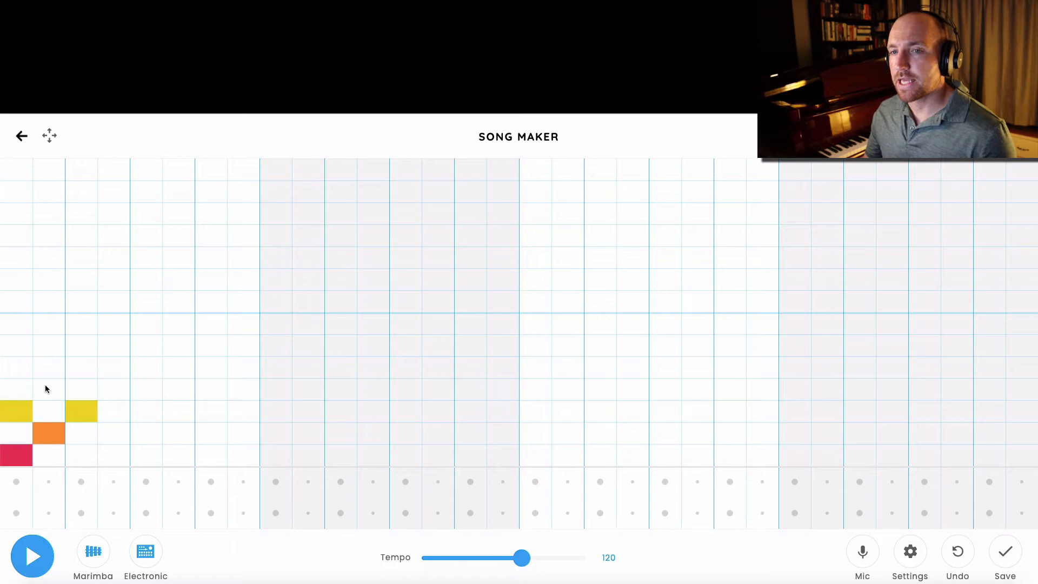
{"action": "left_click", "coordinate": [48, 389]}
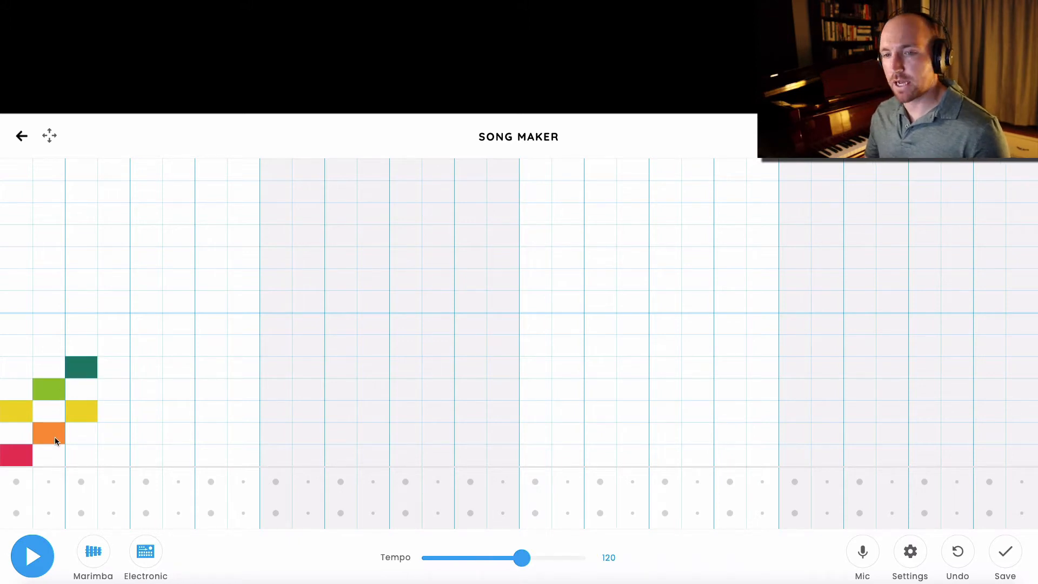
{"action": "left_click", "coordinate": [31, 554]}
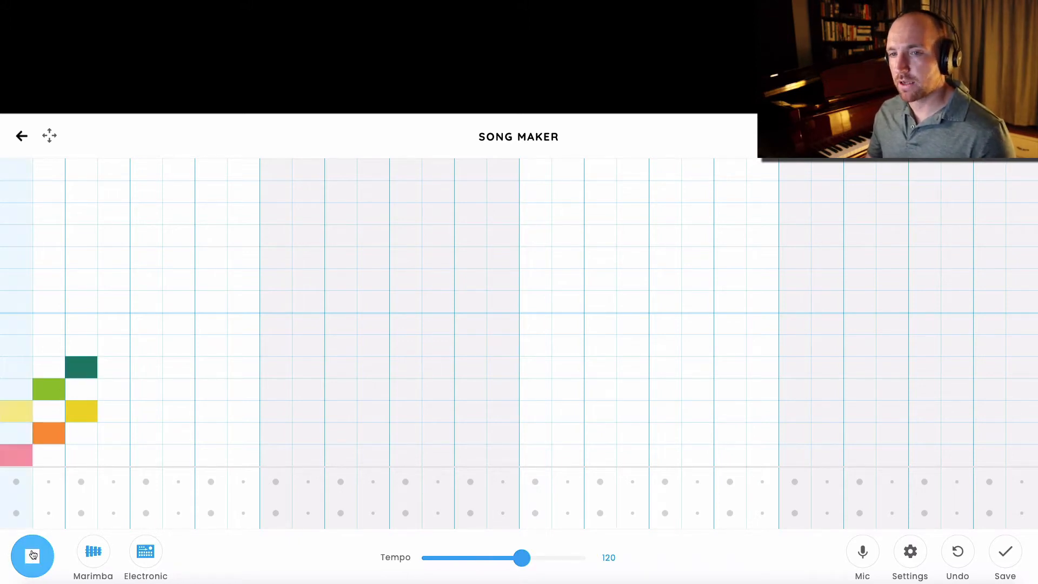
{"action": "left_click", "coordinate": [32, 555]}
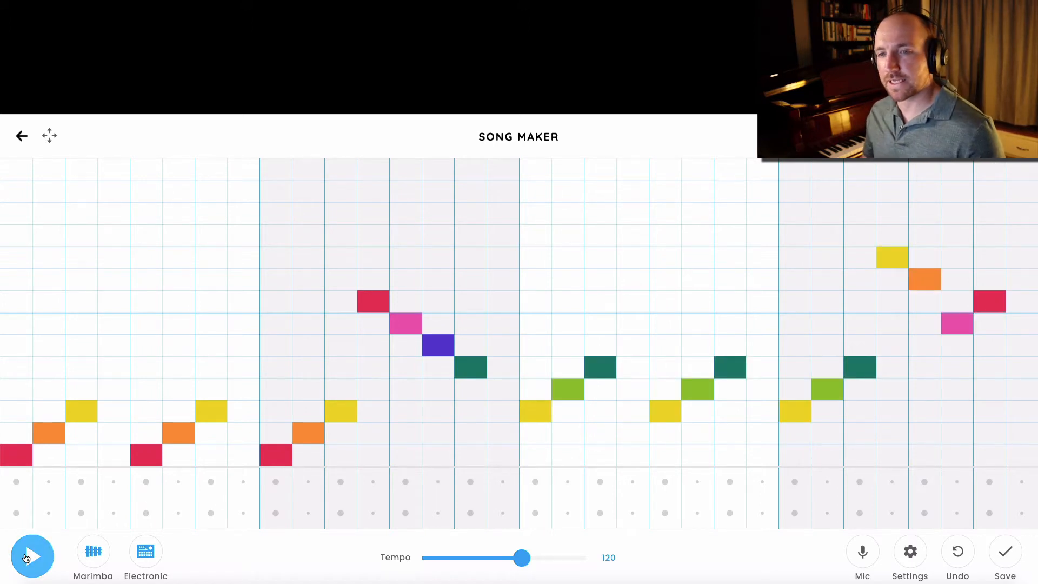
{"action": "left_click", "coordinate": [31, 556]}
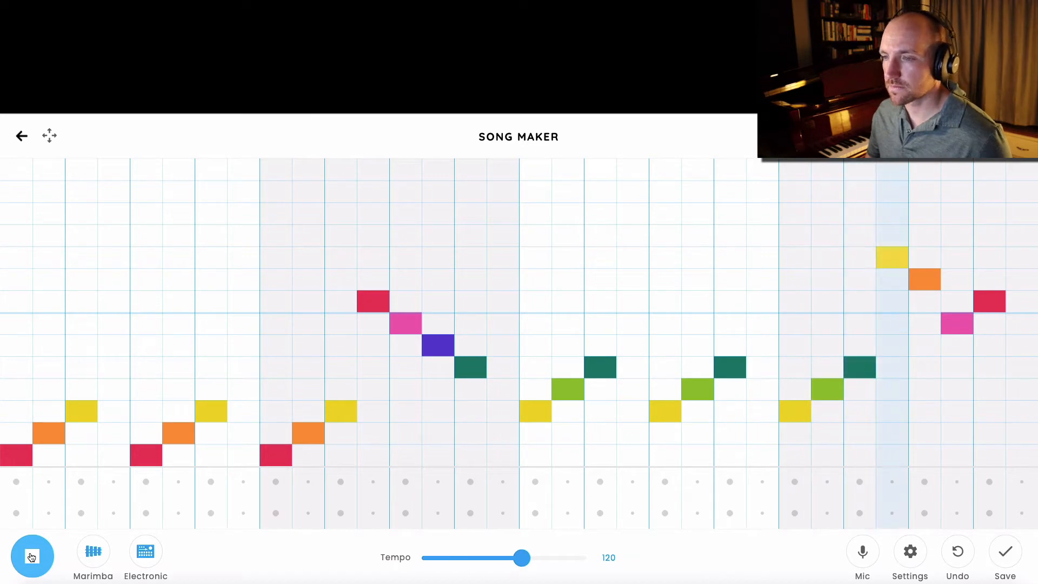
{"action": "left_click", "coordinate": [31, 556]}
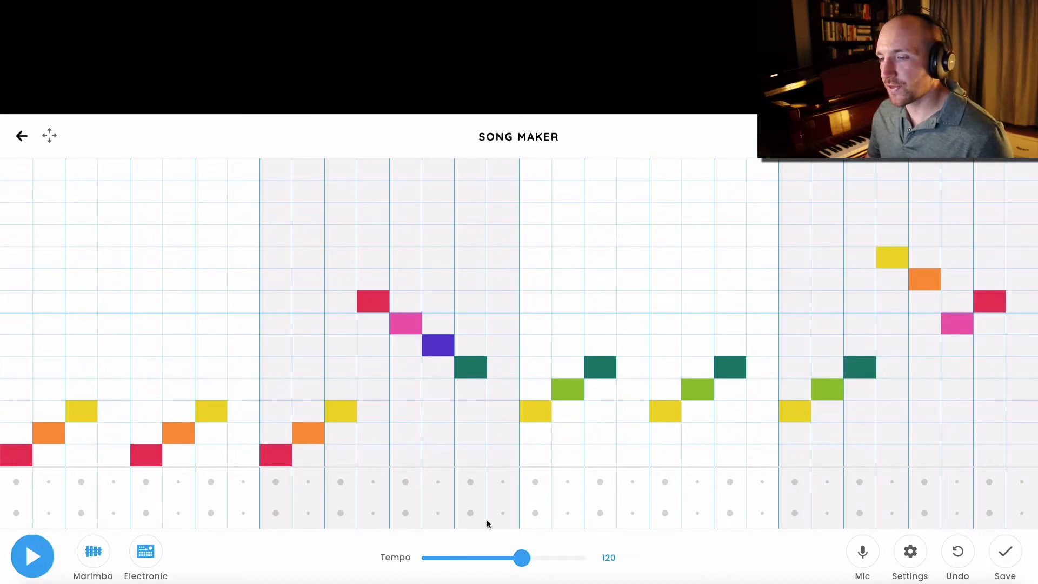
Step: Try the melody at tempo 86 and 135, then settle the tempo at 74
{"action": "left_click_drag", "start_coordinate": [520, 558], "coordinate": [525, 558]}
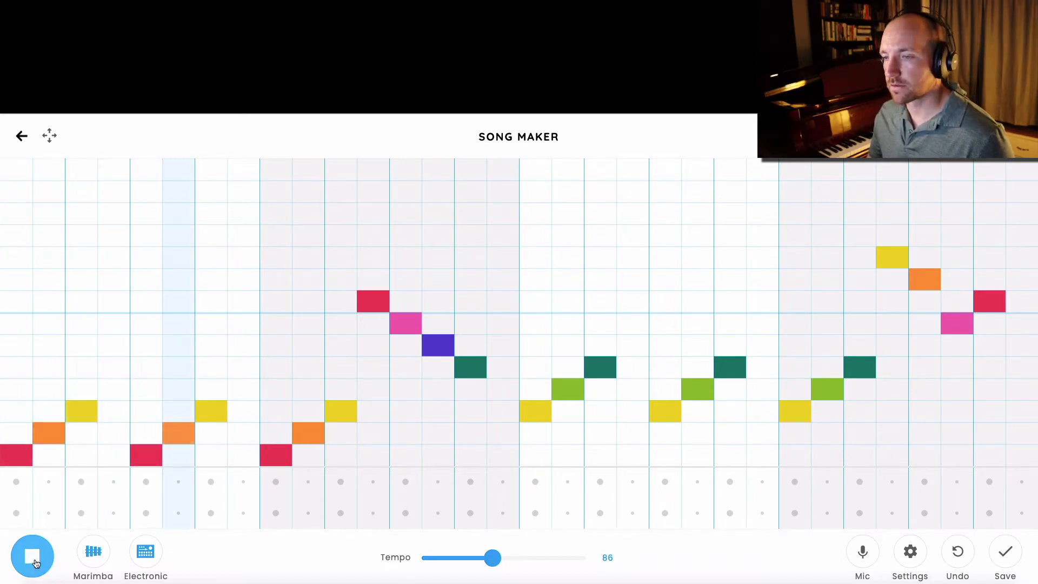
{"action": "left_click_drag", "start_coordinate": [496, 558], "coordinate": [535, 558]}
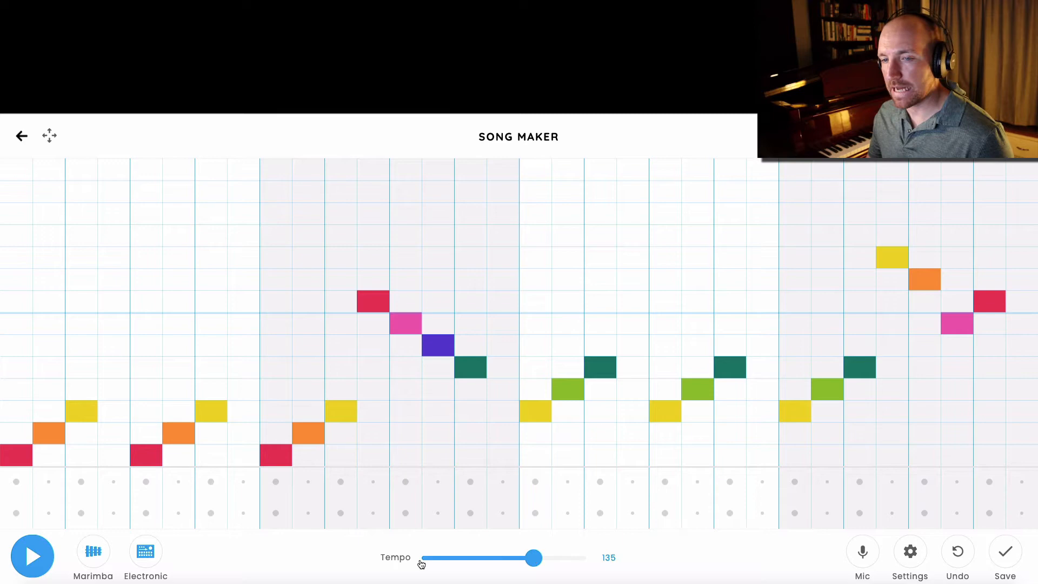
{"action": "left_click", "coordinate": [32, 556]}
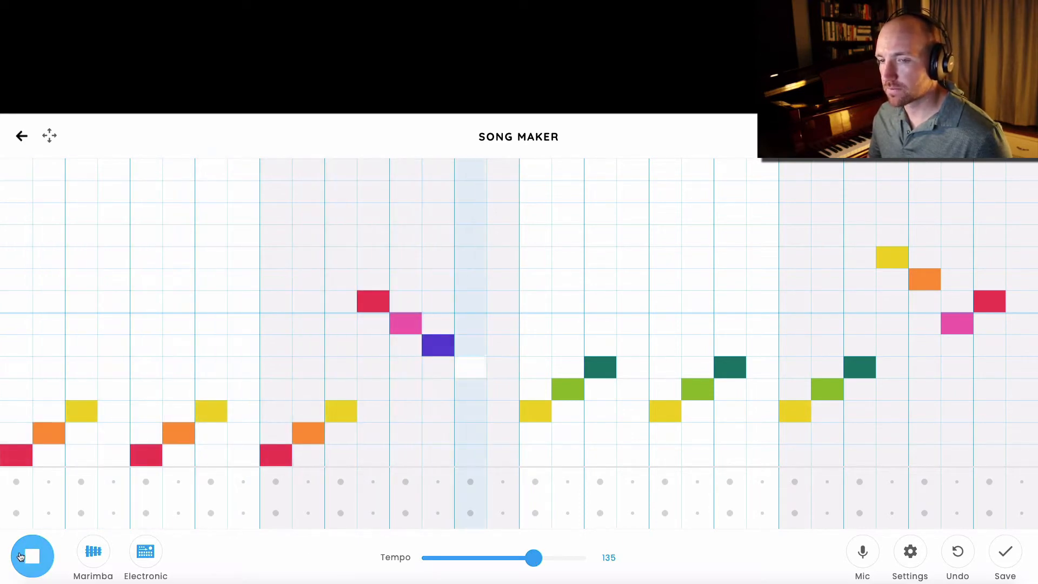
{"action": "left_click_drag", "start_coordinate": [535, 558], "coordinate": [478, 558]}
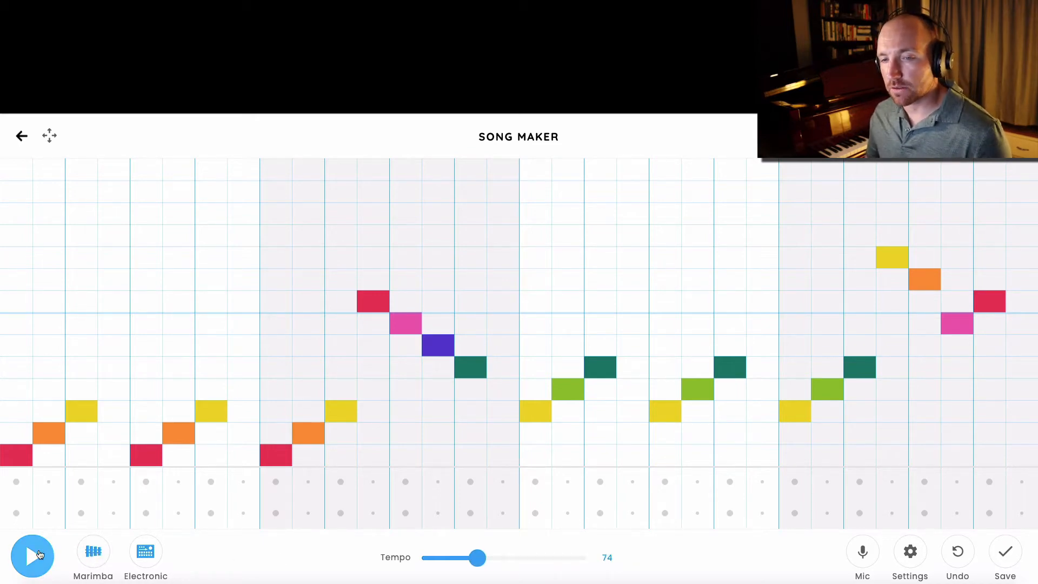
Step: Cycle the sound through piano, strings and woodwind back to marimba while raising the tempo to about 100
{"action": "left_click", "coordinate": [31, 556]}
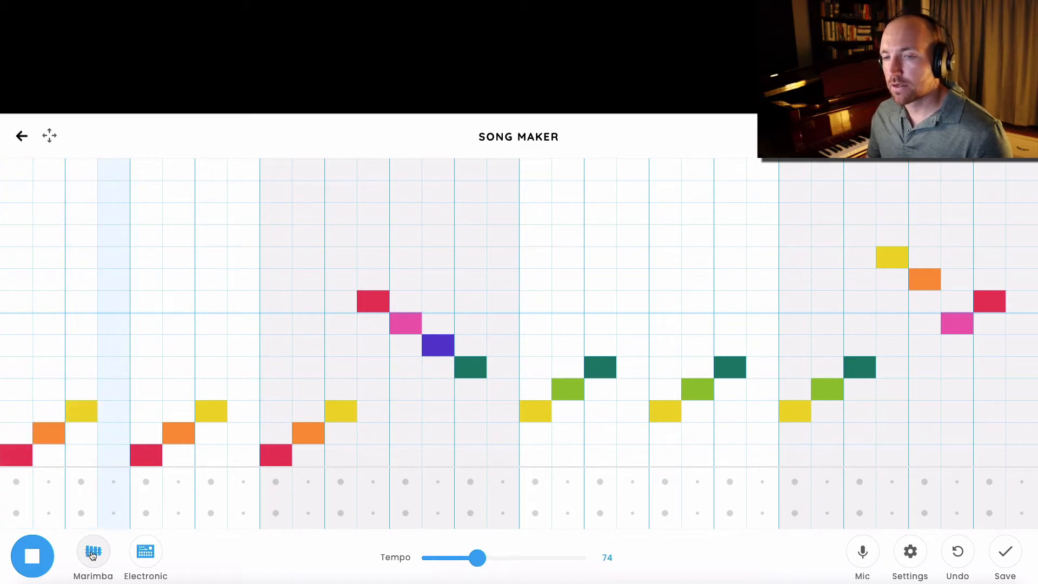
{"action": "left_click", "coordinate": [93, 552]}
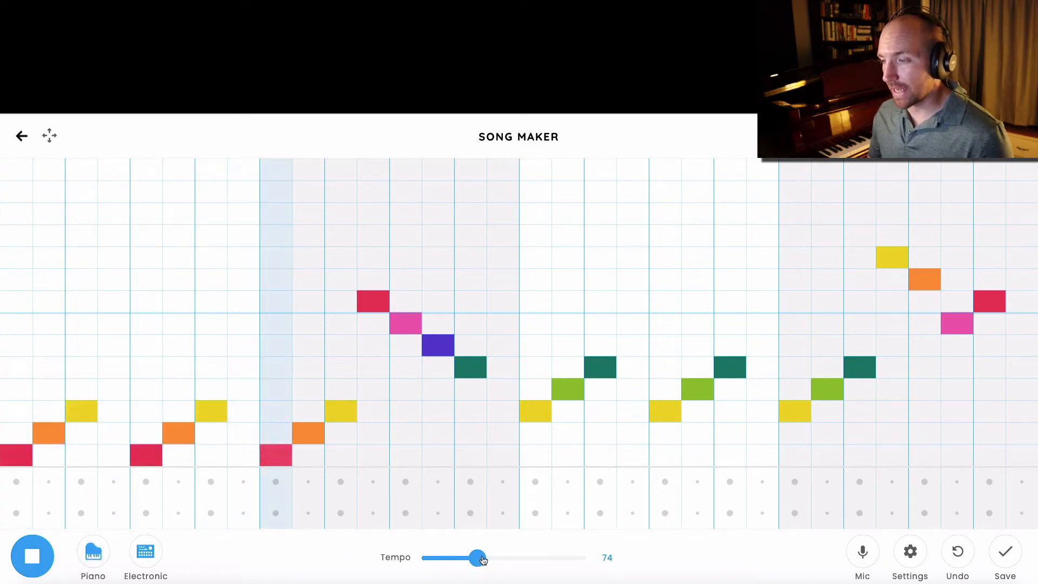
{"action": "left_click_drag", "start_coordinate": [479, 558], "coordinate": [506, 558]}
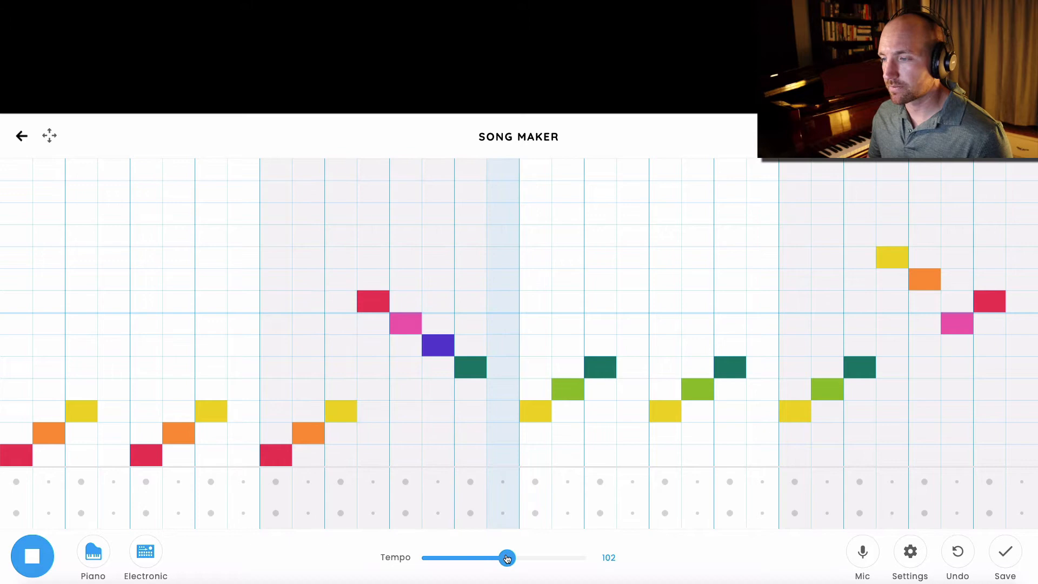
{"action": "left_click", "coordinate": [93, 556]}
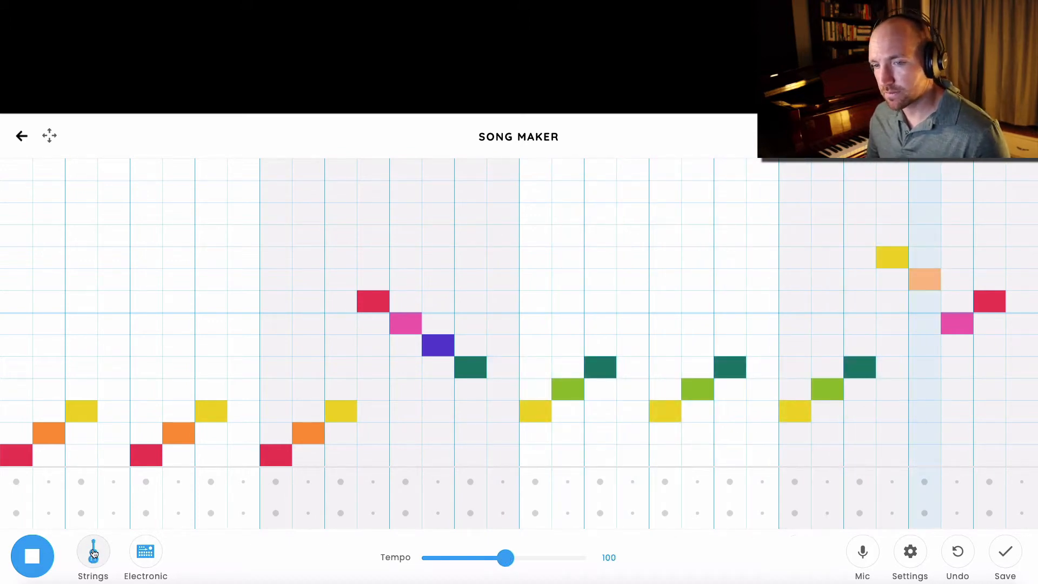
{"action": "left_click", "coordinate": [93, 552]}
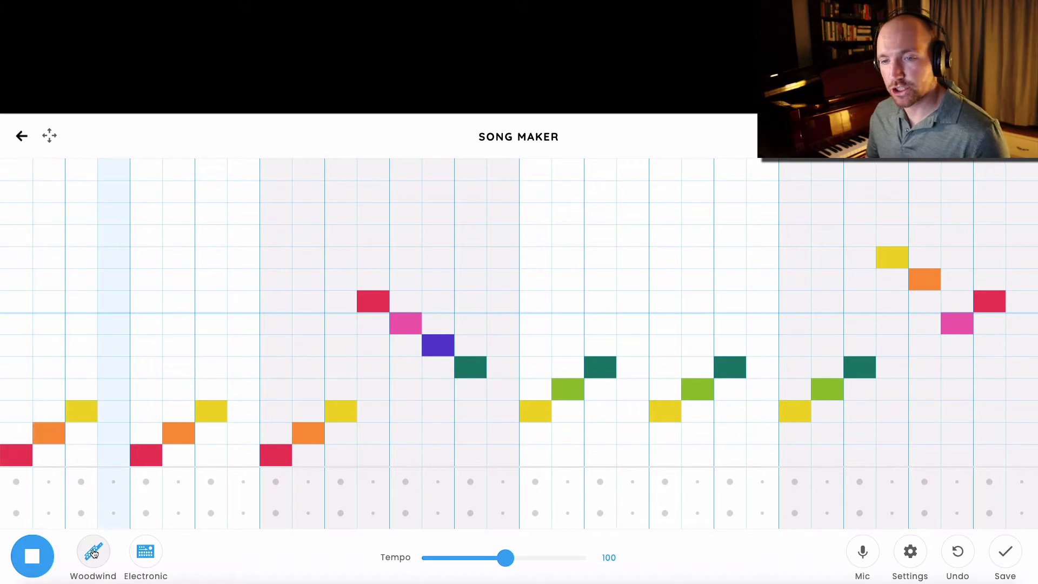
{"action": "left_click", "coordinate": [93, 552]}
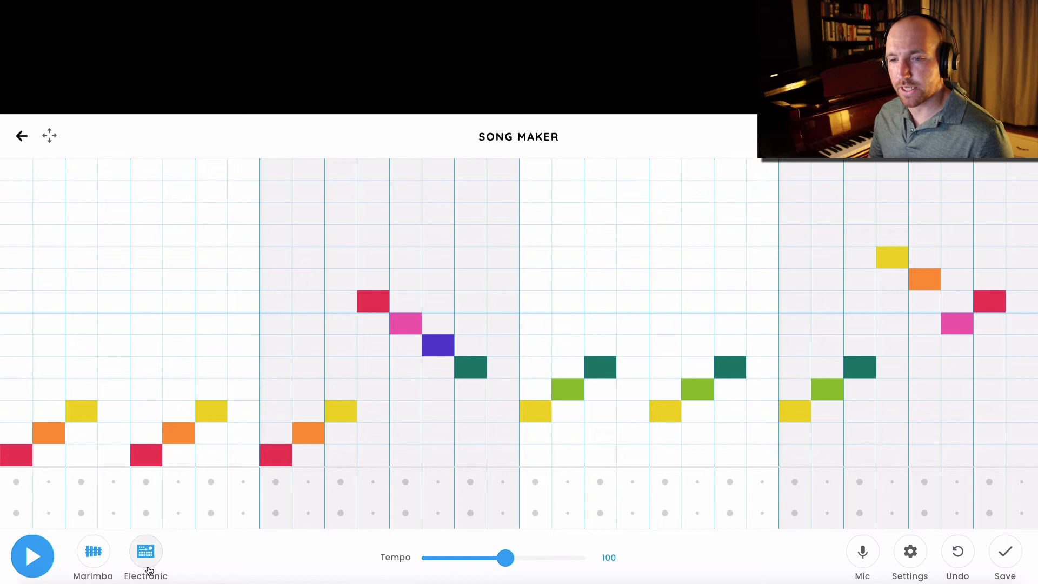
Step: Extend the drum hits into the later bars and play the song back with the full beat
{"action": "left_click", "coordinate": [145, 550]}
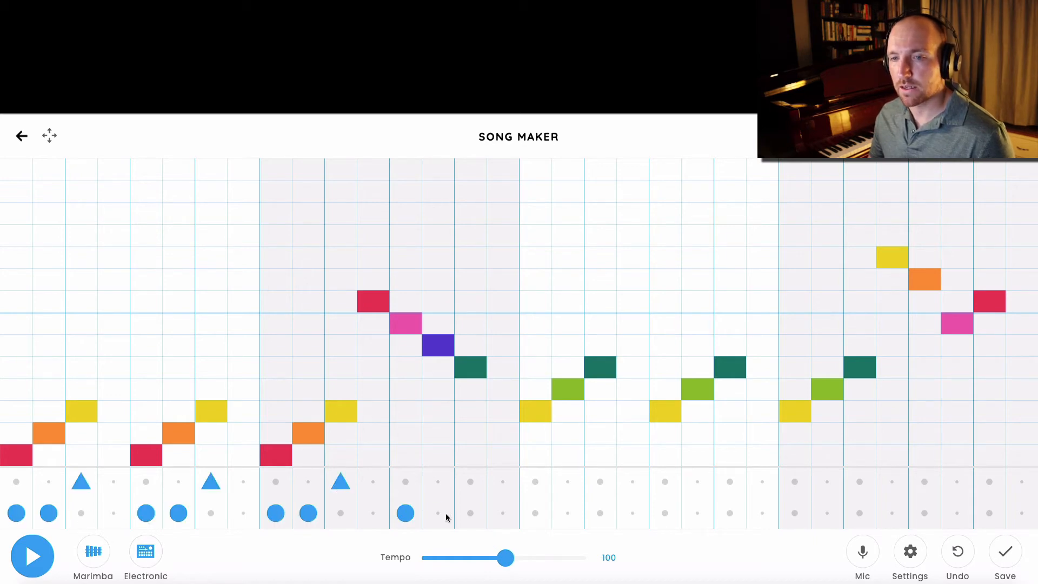
{"action": "left_click", "coordinate": [32, 555]}
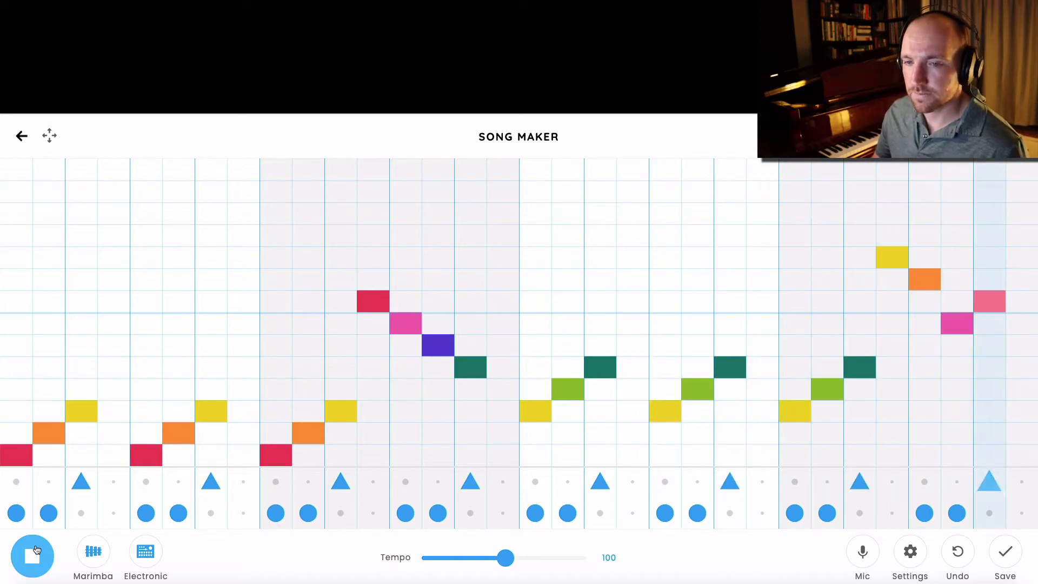
{"action": "left_click", "coordinate": [31, 555]}
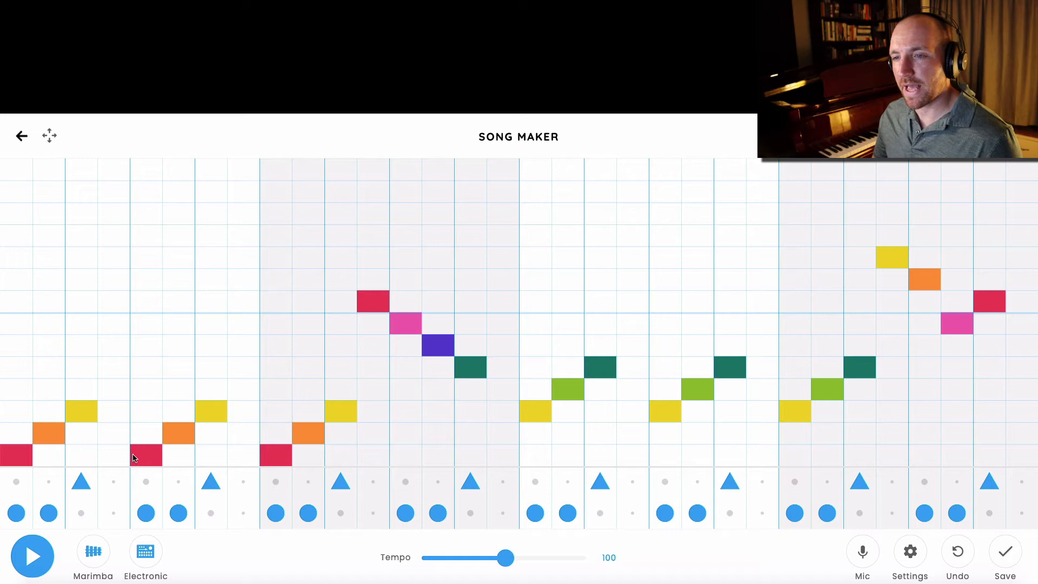
{"action": "mouse_move", "coordinate": [363, 428]}
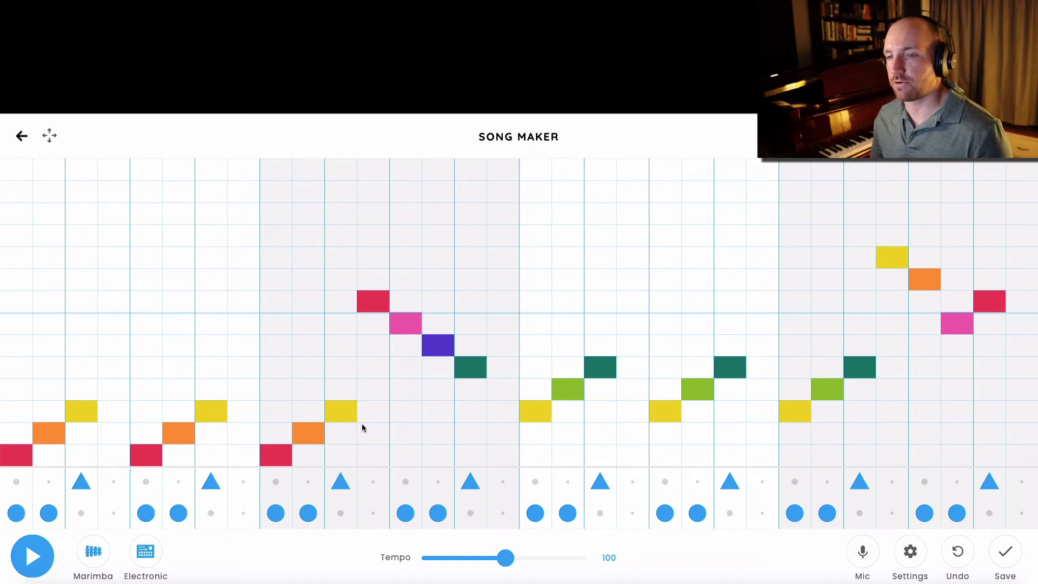
{"action": "left_click", "coordinate": [32, 555]}
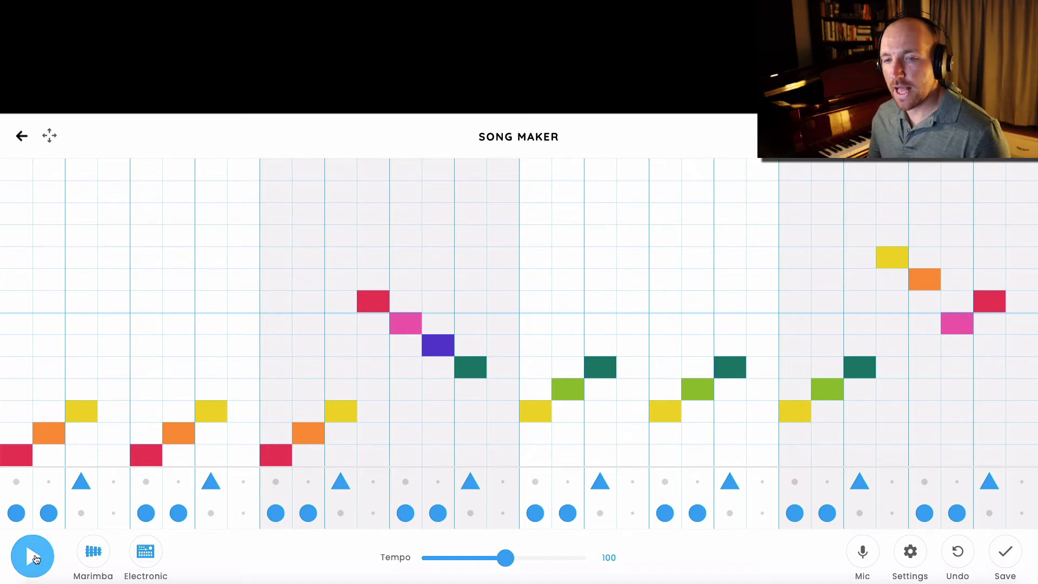
{"action": "left_click", "coordinate": [32, 556]}
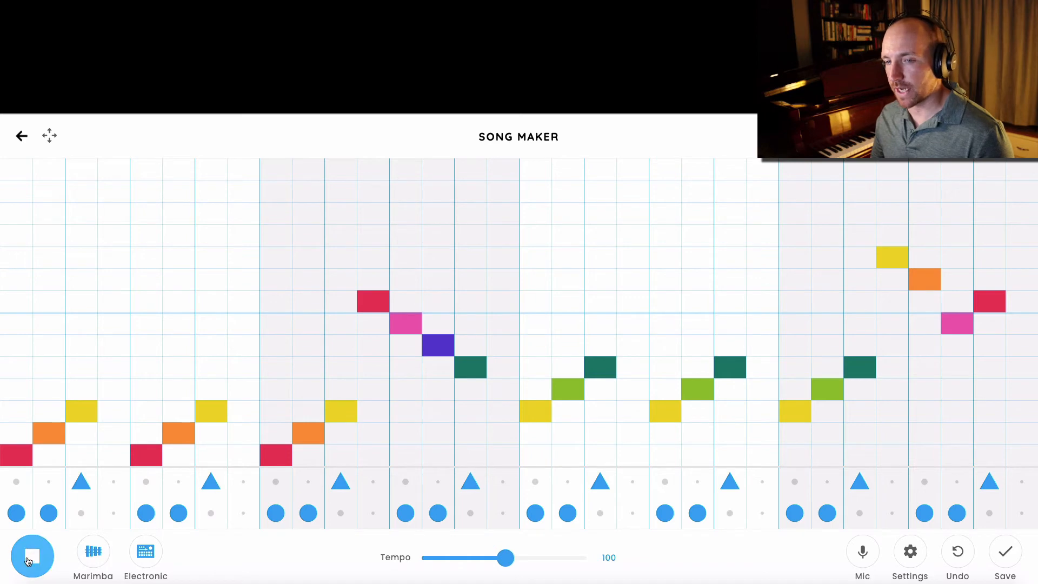
{"action": "left_click", "coordinate": [31, 555]}
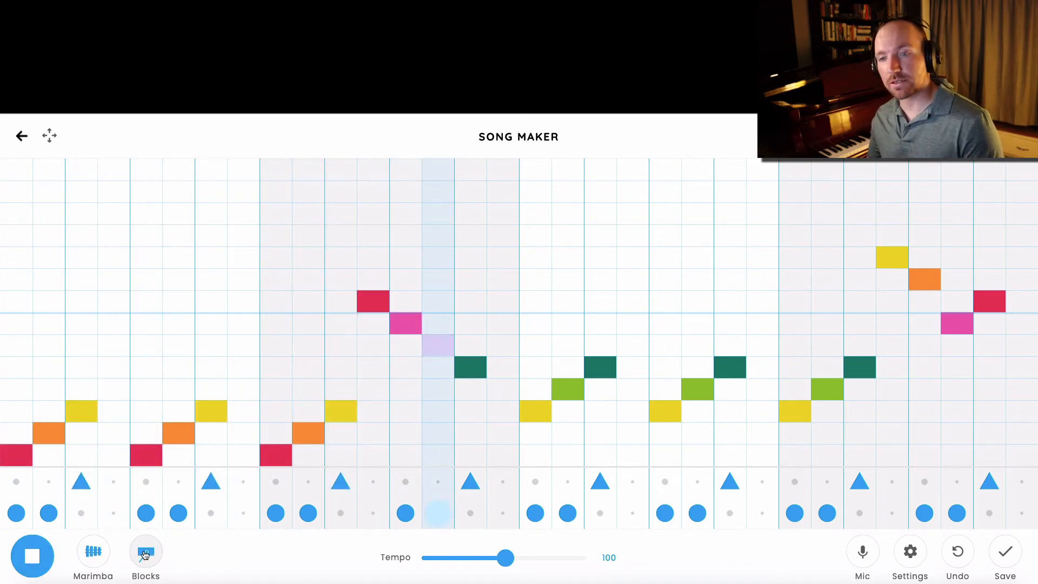
{"action": "left_click", "coordinate": [145, 551]}
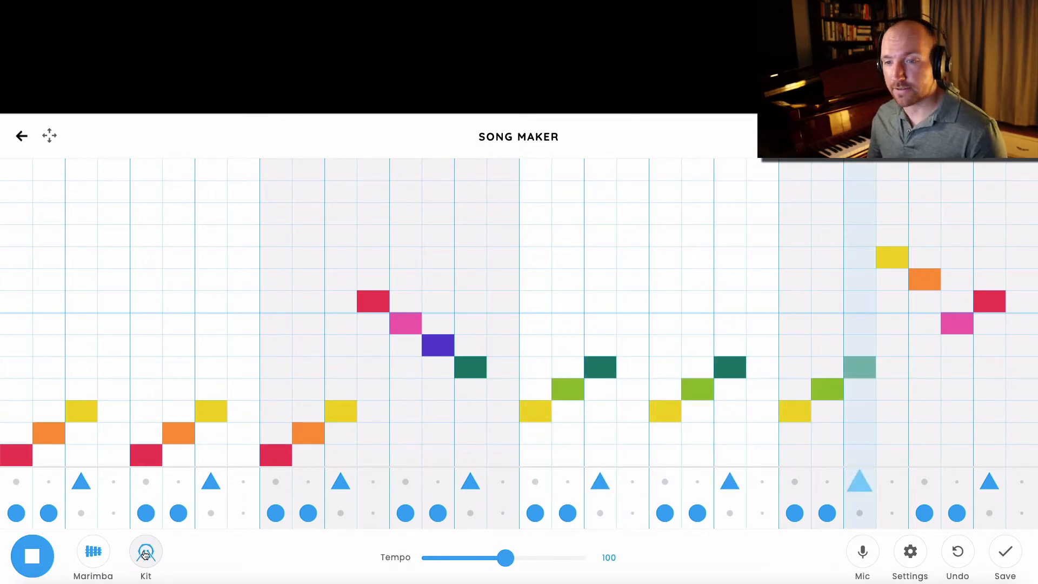
{"action": "left_click", "coordinate": [145, 551]}
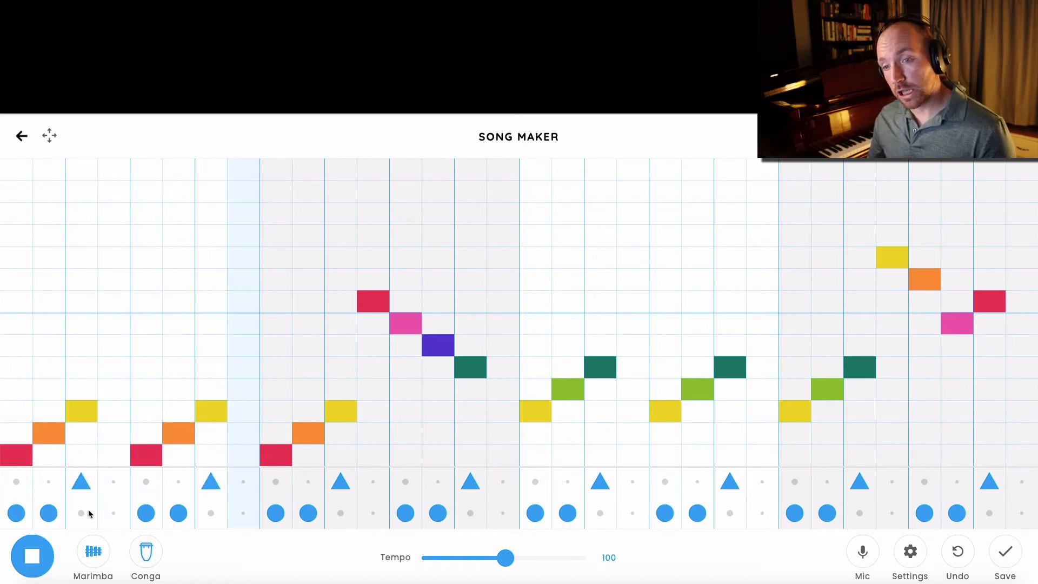
{"action": "left_click", "coordinate": [144, 556]}
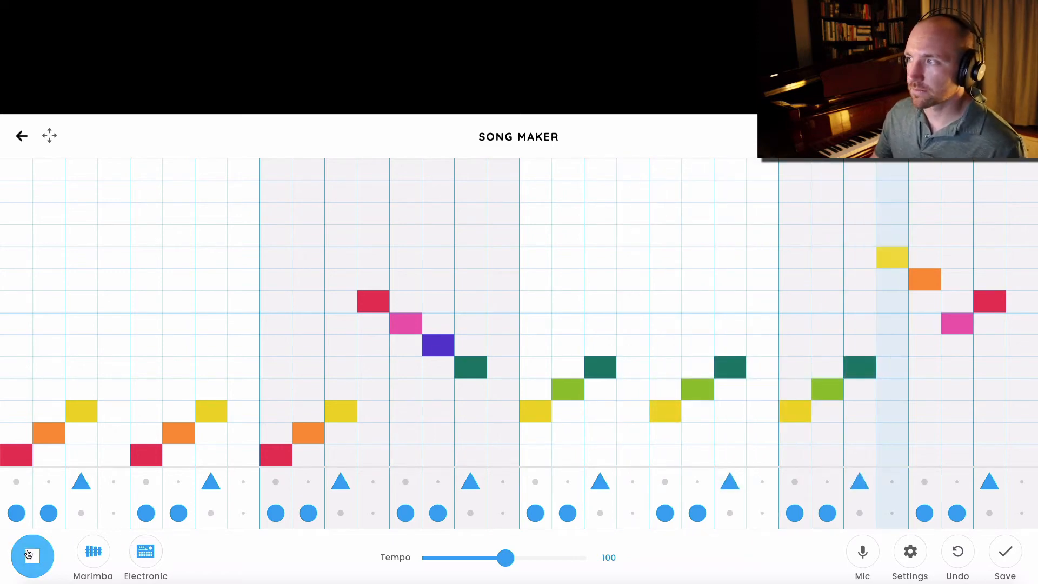
{"action": "left_click", "coordinate": [32, 555]}
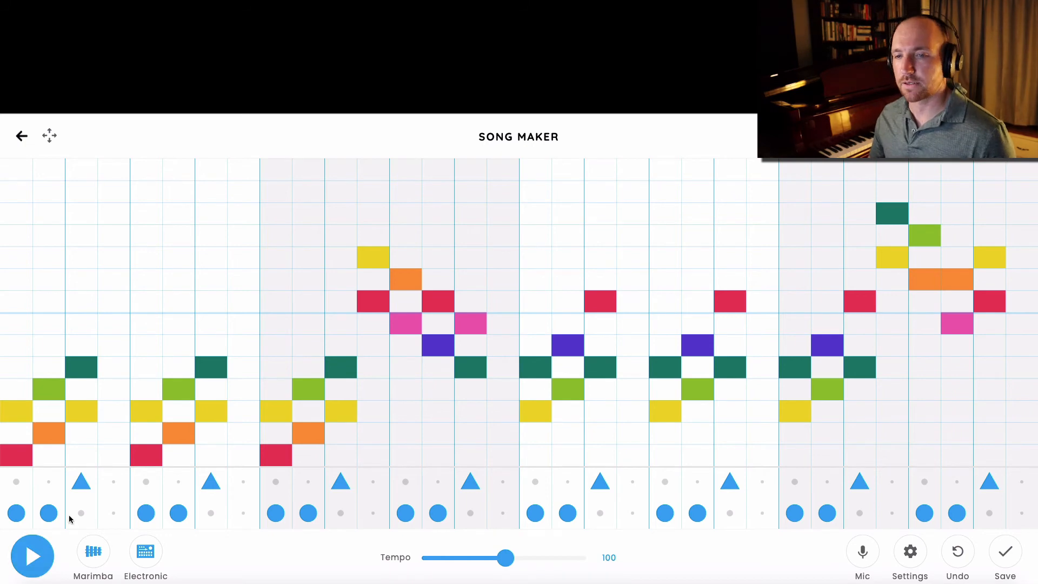
Step: Play the chord-filled arrangement with drums and stop it again
{"action": "left_click", "coordinate": [33, 556]}
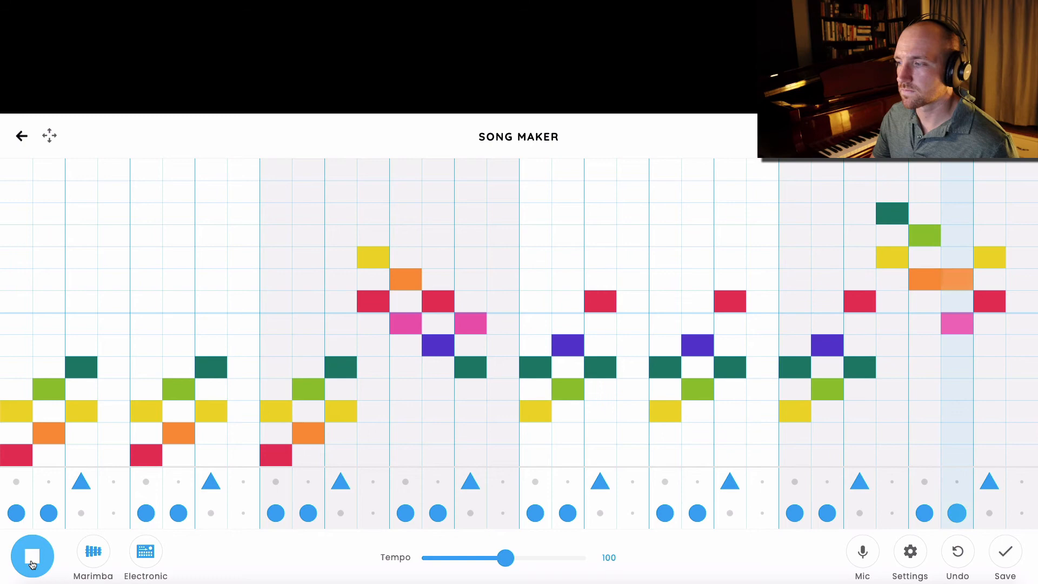
{"action": "left_click", "coordinate": [31, 555]}
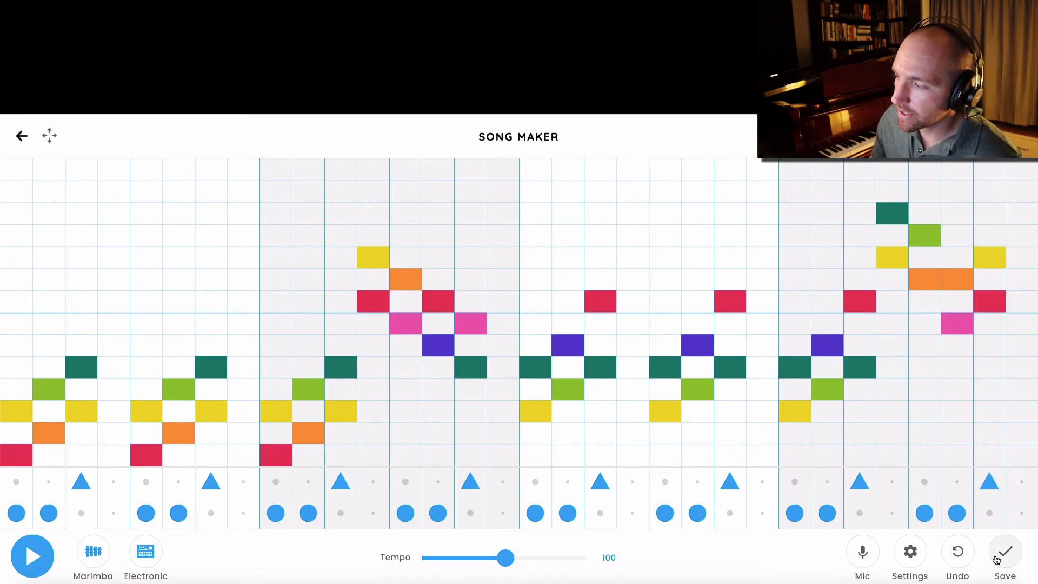
{"action": "left_click", "coordinate": [909, 550]}
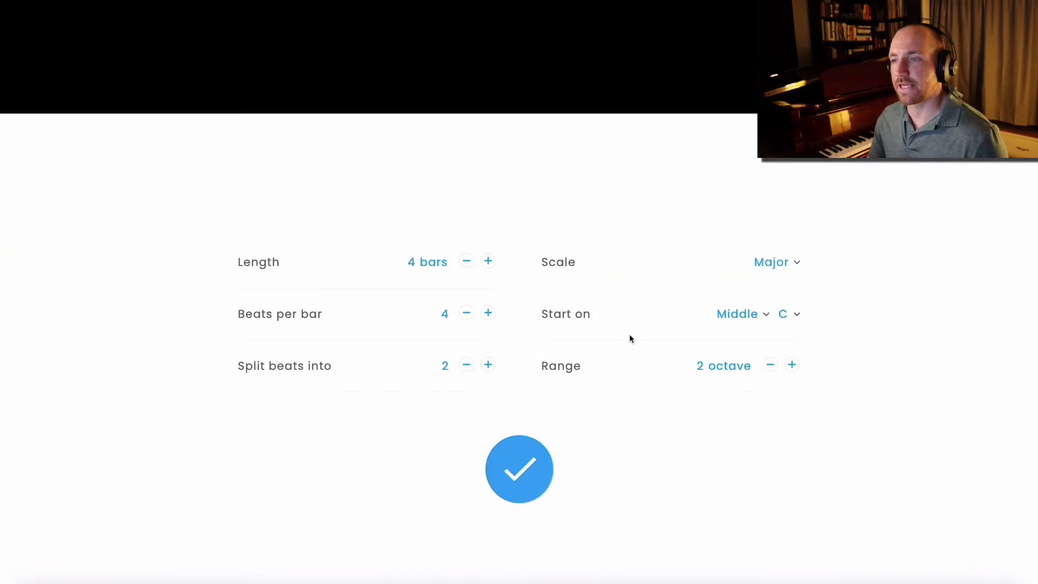
{"action": "mouse_move", "coordinate": [219, 252]}
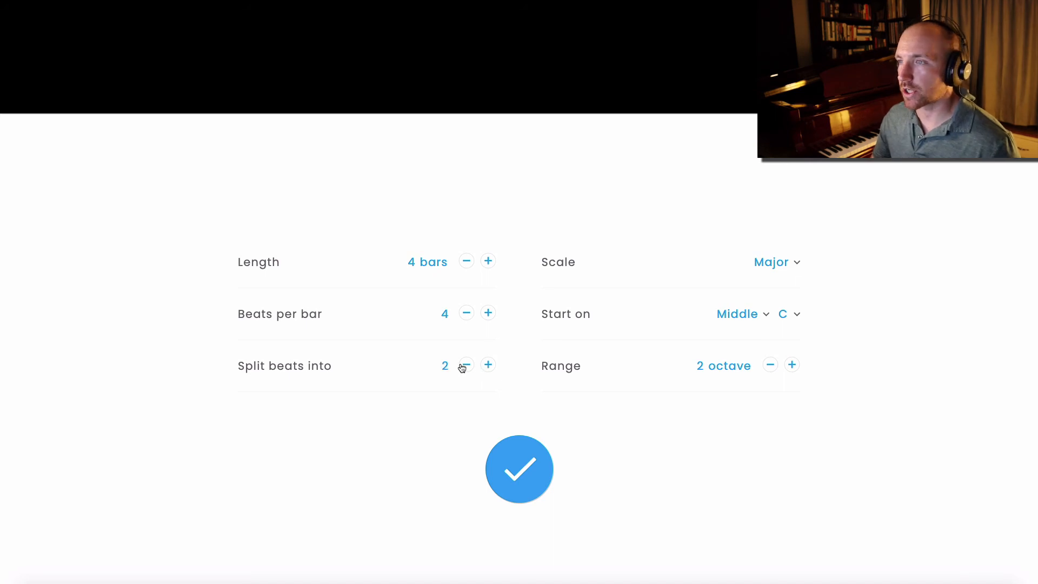
{"action": "left_click", "coordinate": [777, 262]}
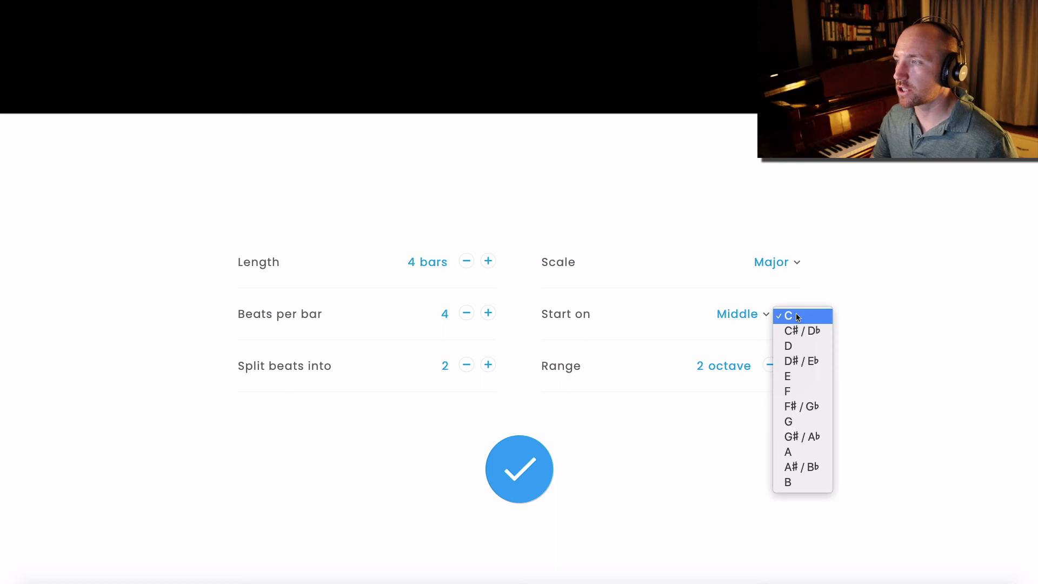
{"action": "left_click", "coordinate": [789, 315]}
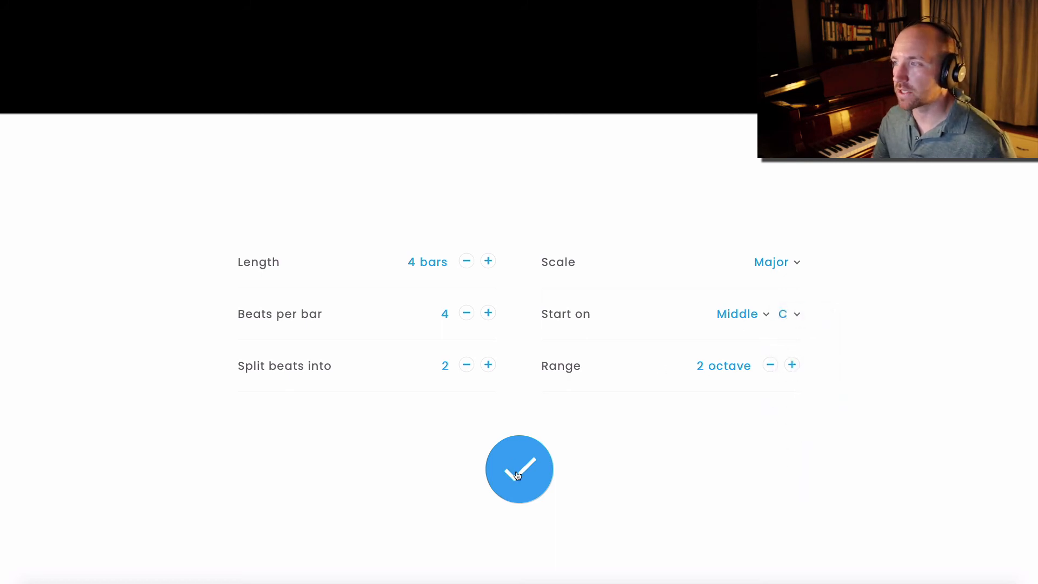
{"action": "left_click", "coordinate": [519, 468]}
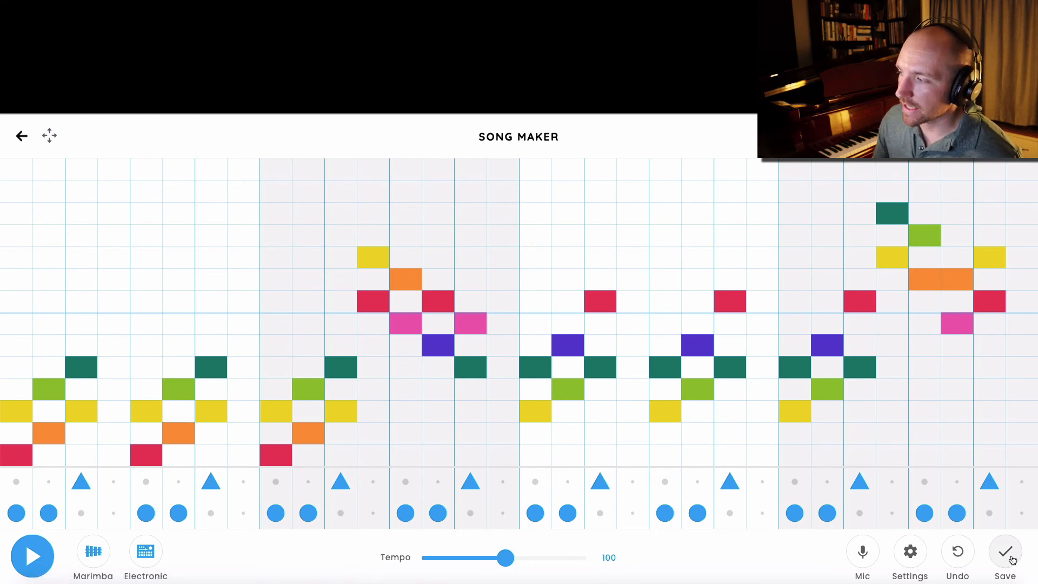
Step: Save the song and copy its shareable link
{"action": "left_click", "coordinate": [1004, 550]}
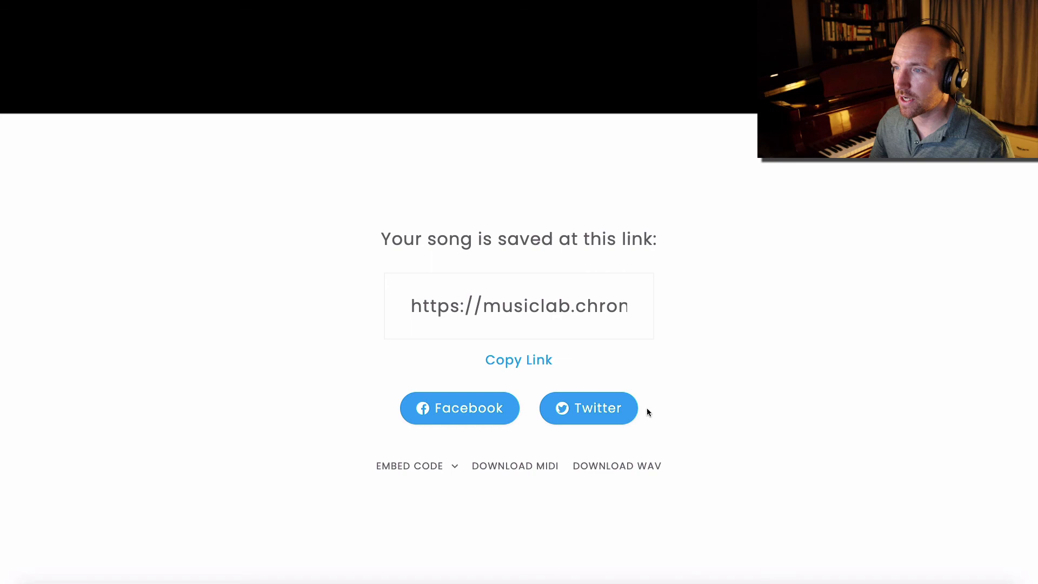
{"action": "left_click", "coordinate": [518, 359]}
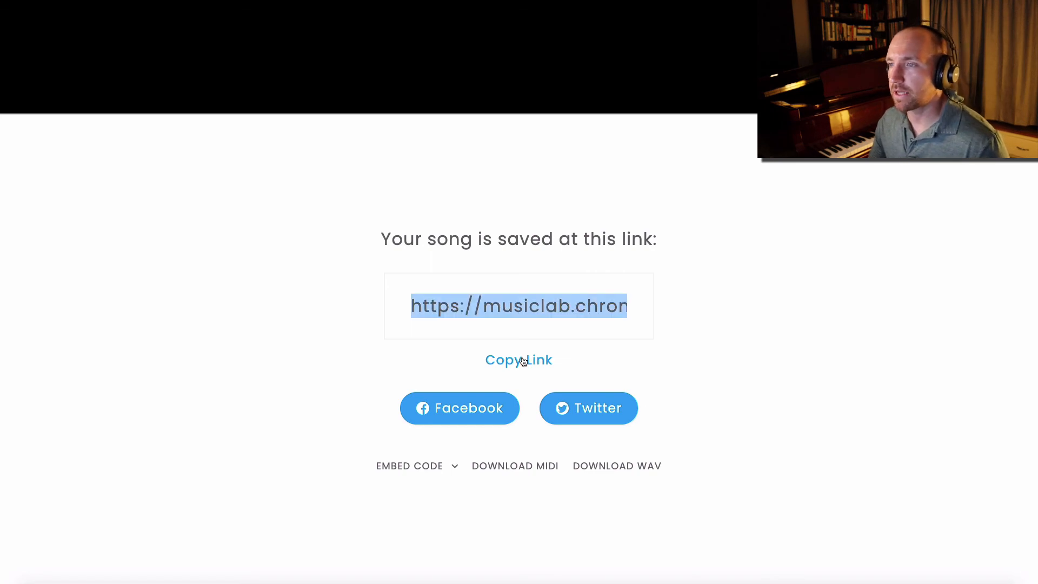